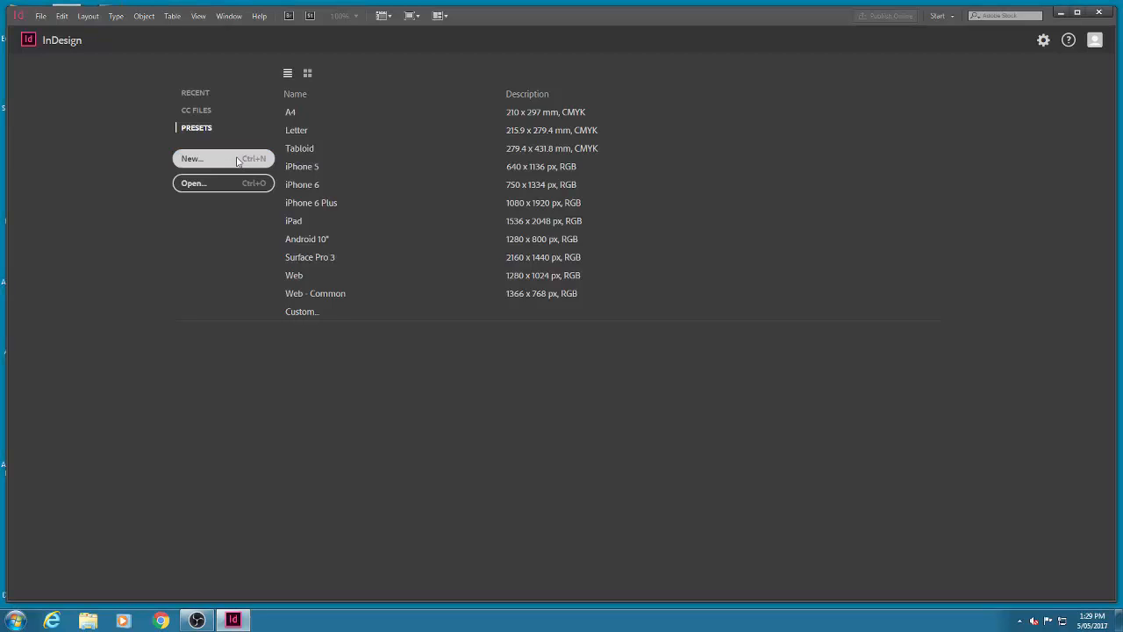
# Open the New Document dialog from the InDesign start screen
pyautogui.click(223, 159)
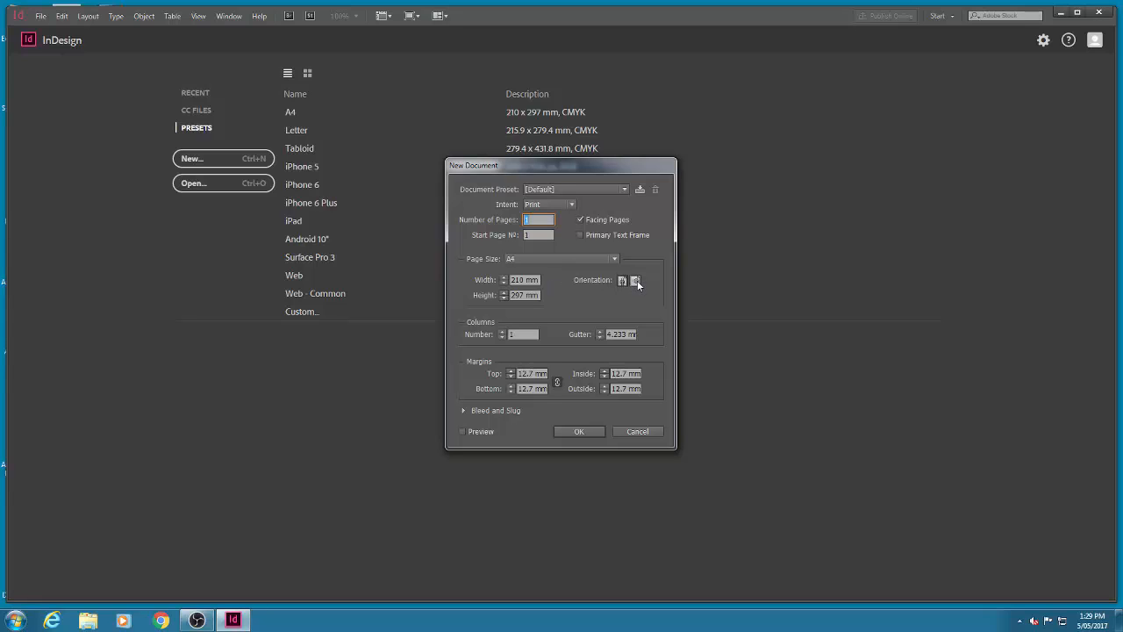
# Make the page landscape, 299 × 210 mm, with two columns and a 2 mm gutter
pyautogui.click(636, 280)
pyautogui.write('2')
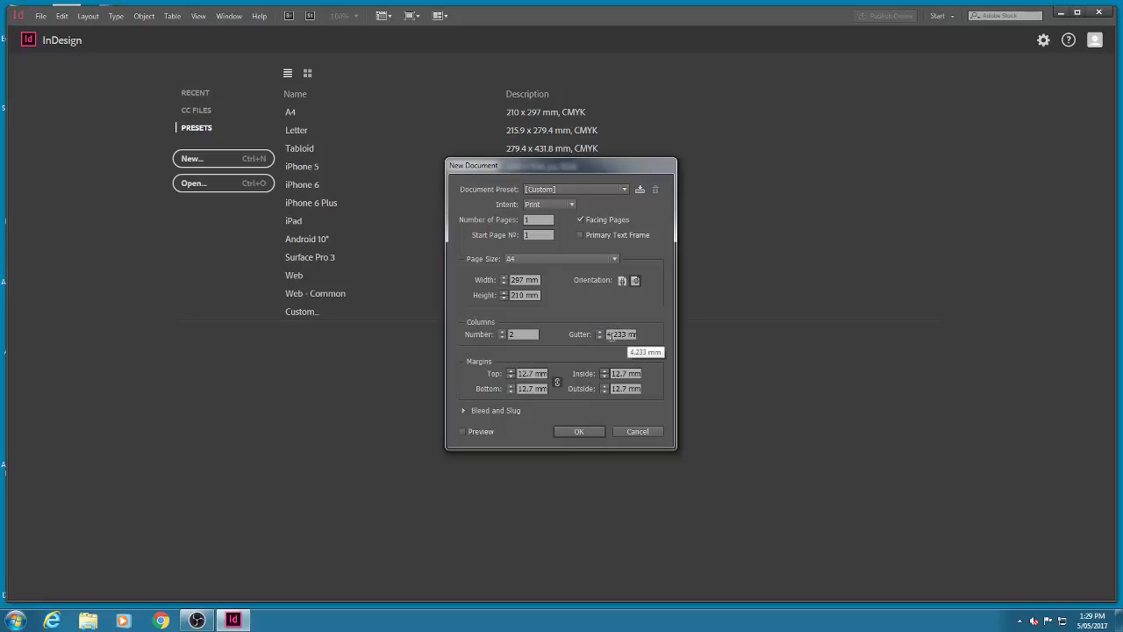
pyautogui.write('3 mm')
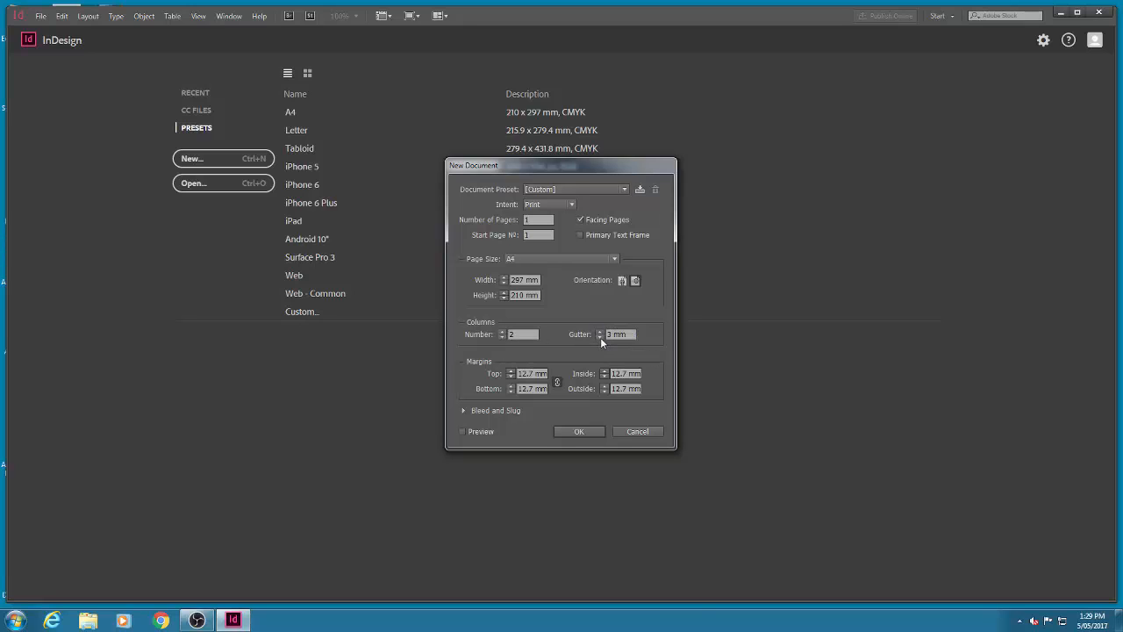
pyautogui.click(601, 337)
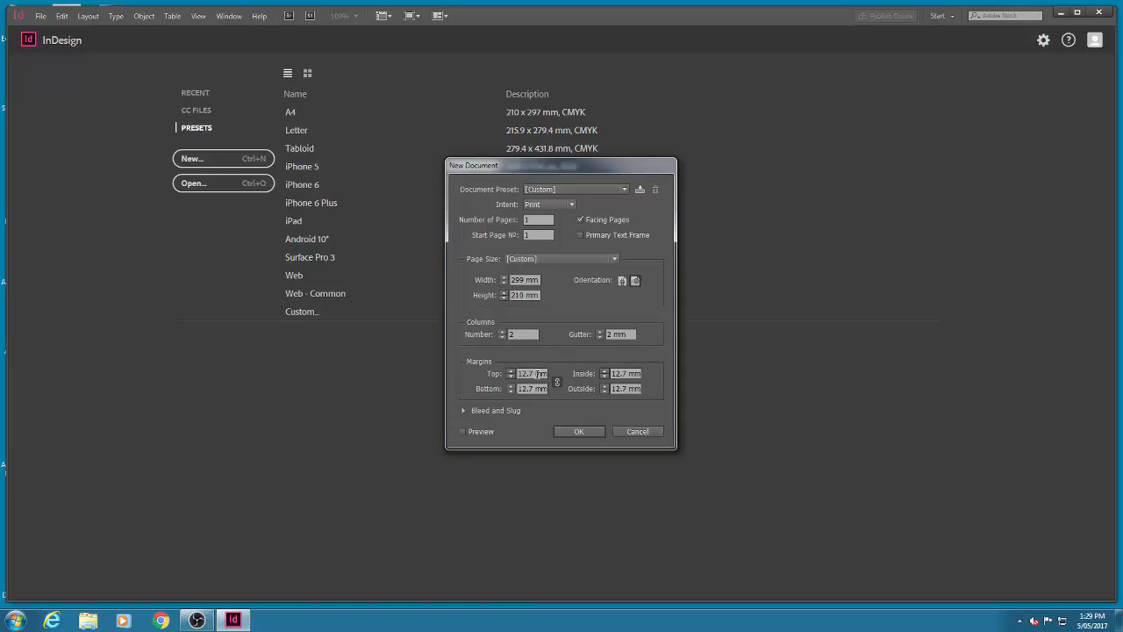
# Set the top margin to 0 mm, link all four margins, and expand Bleed and Slug
pyautogui.tripleClick(529, 374)
pyautogui.write('0')
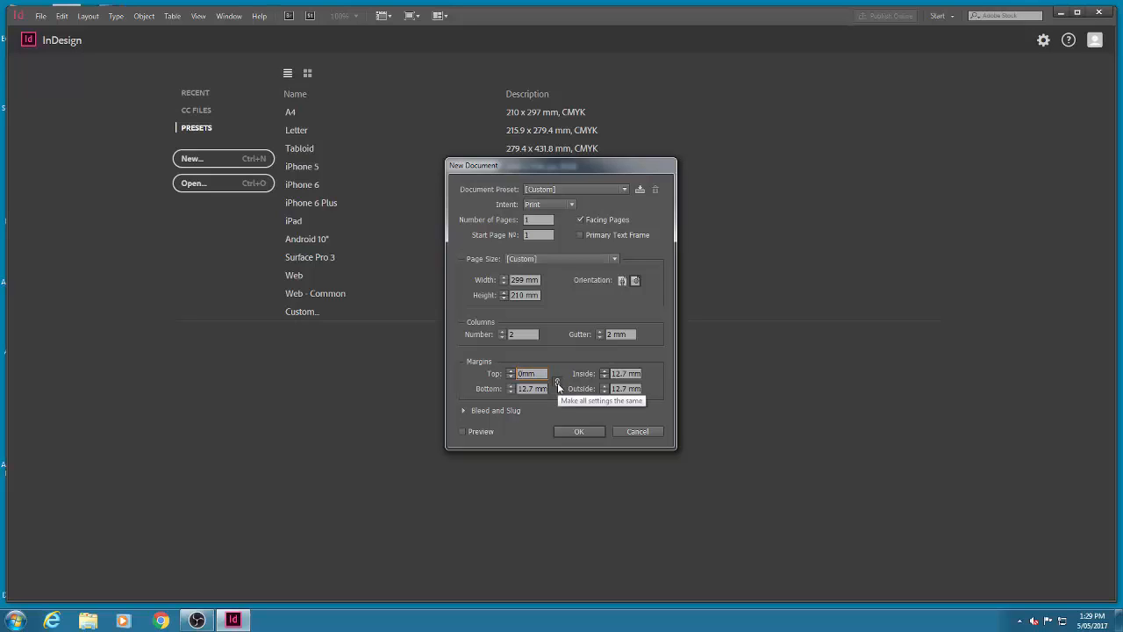
pyautogui.click(558, 381)
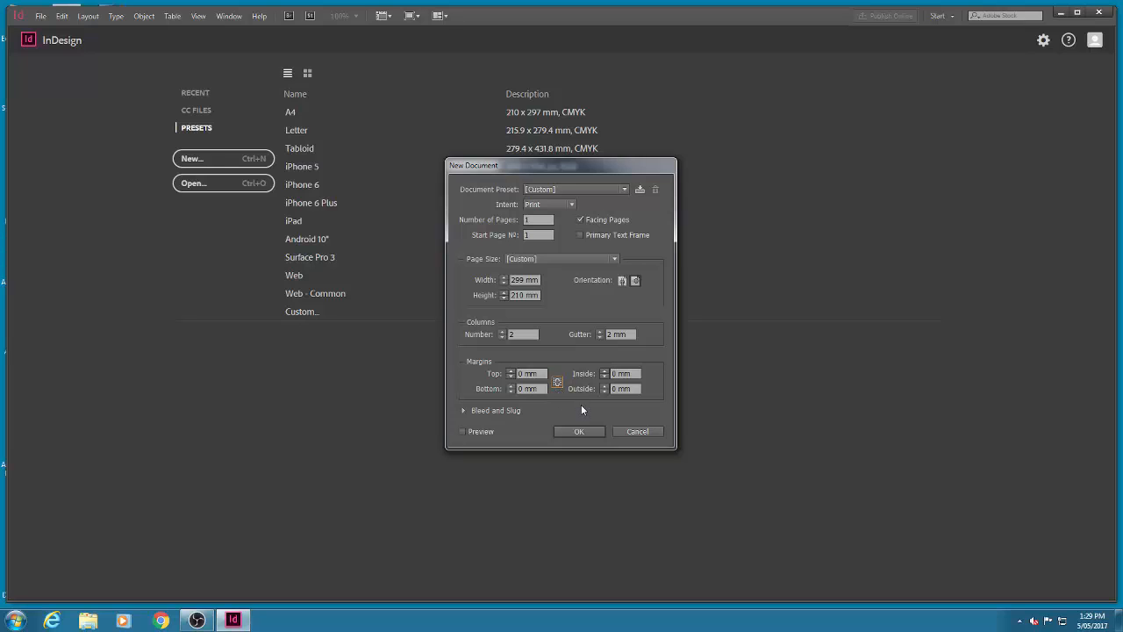
pyautogui.moveTo(501, 411)
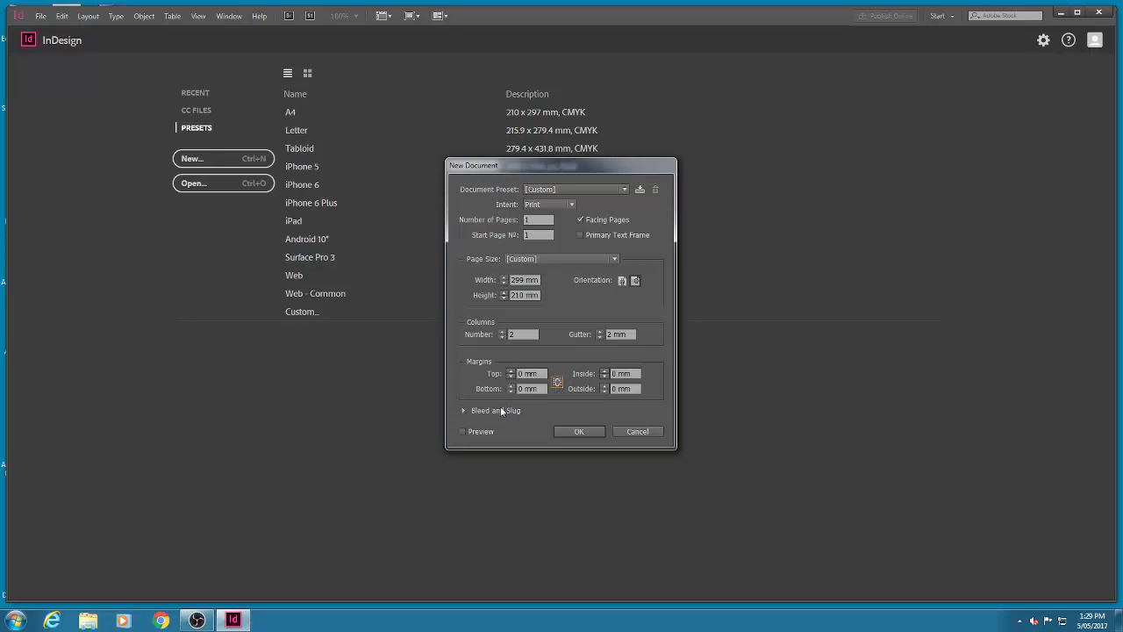
pyautogui.click(464, 410)
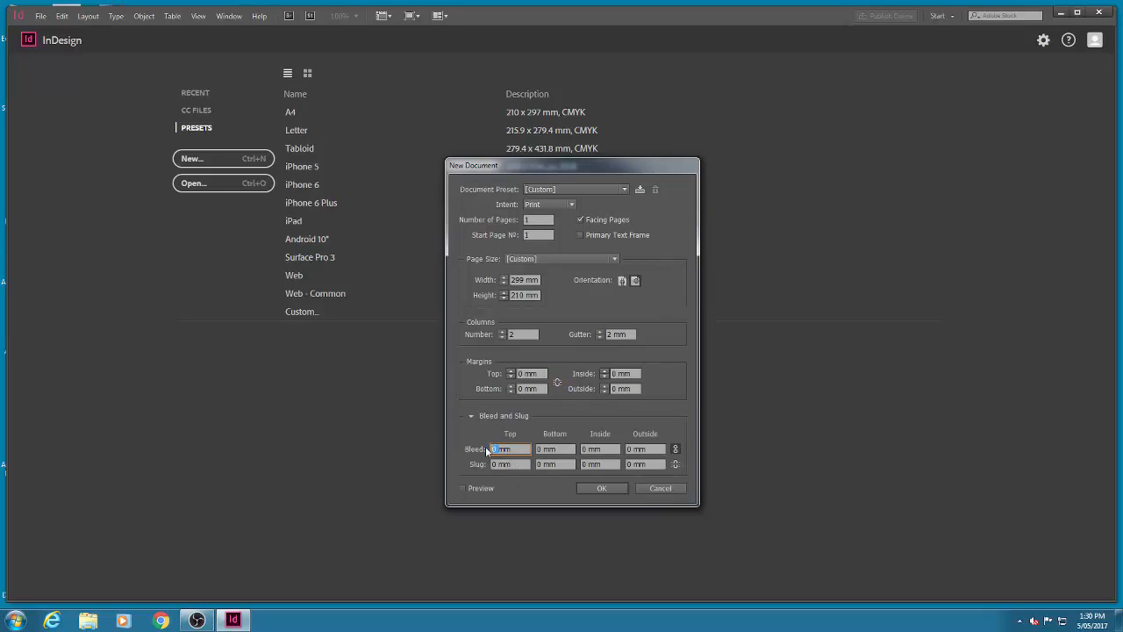
# Enter a 3 mm bleed linked on all sides and confirm the document
pyautogui.write('3mm')
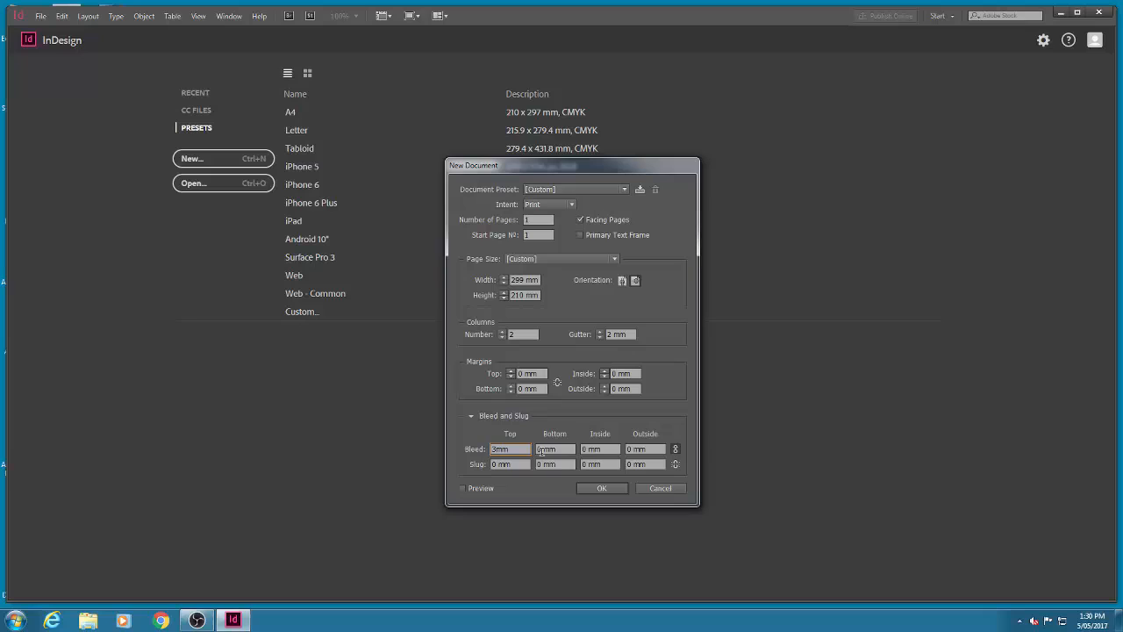
pyautogui.click(676, 448)
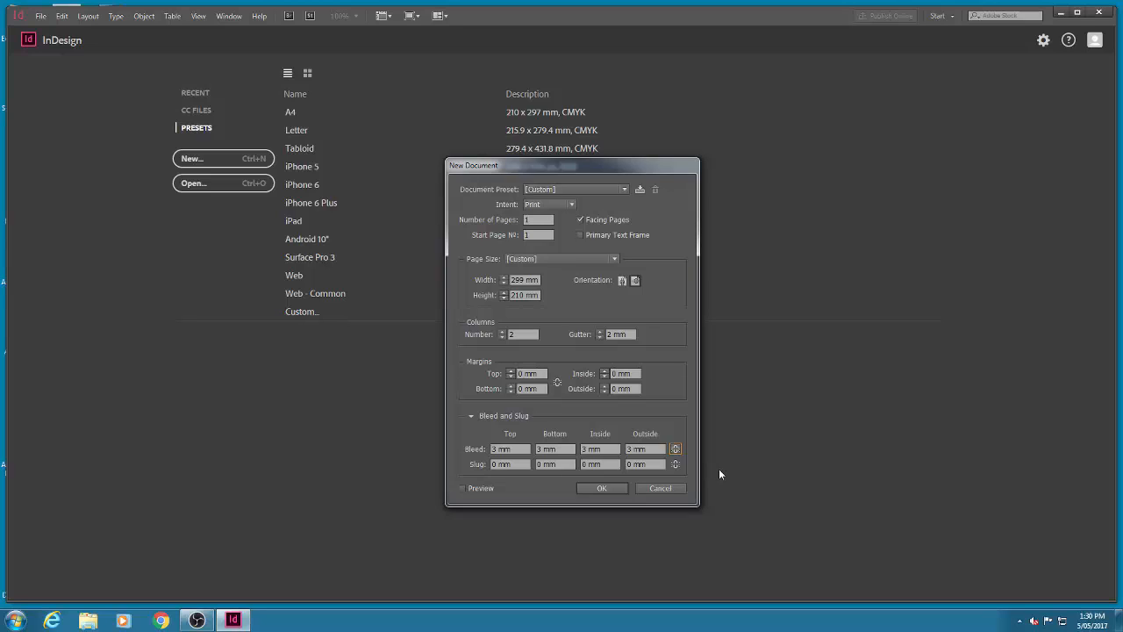
pyautogui.click(602, 487)
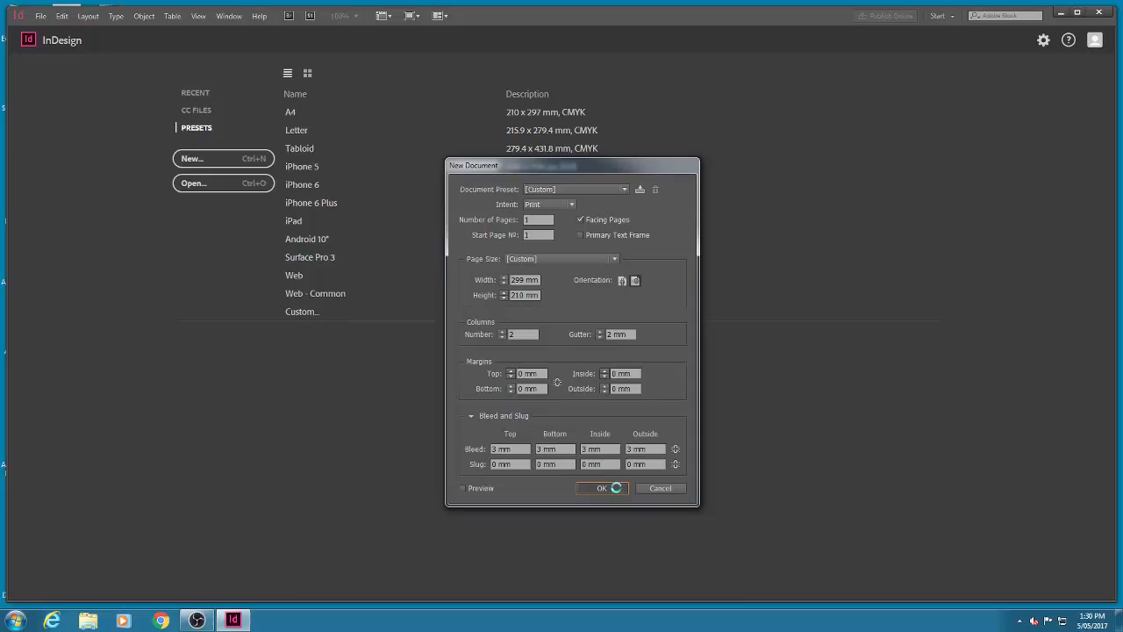
# Review the new untitled landscape two-column spread with its bleed guide
pyautogui.click(601, 488)
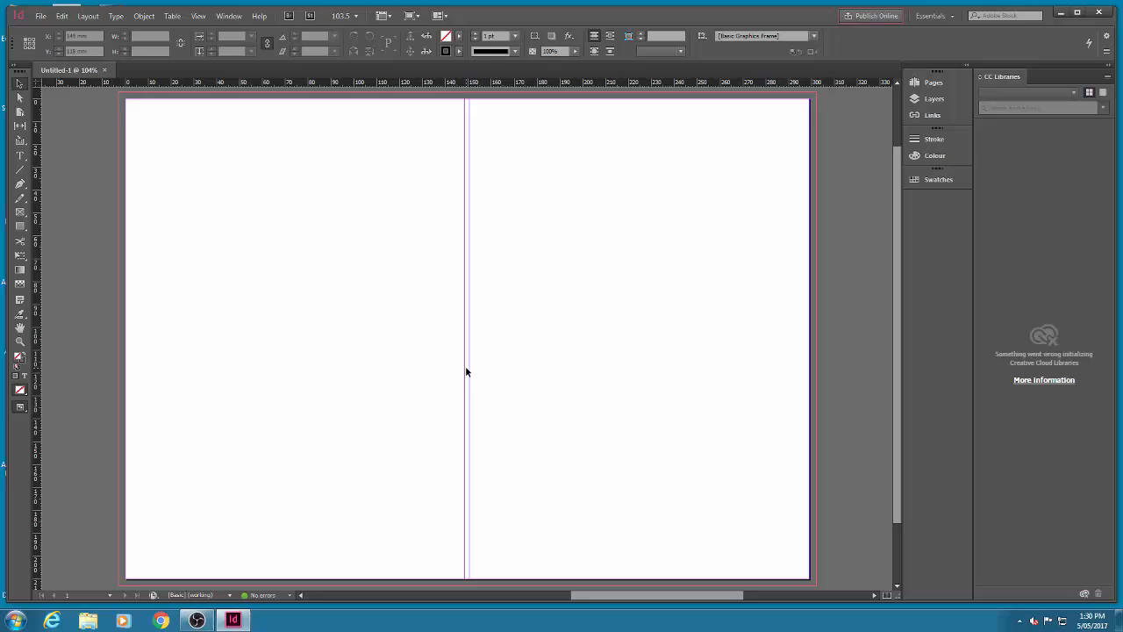
pyautogui.moveTo(805, 240)
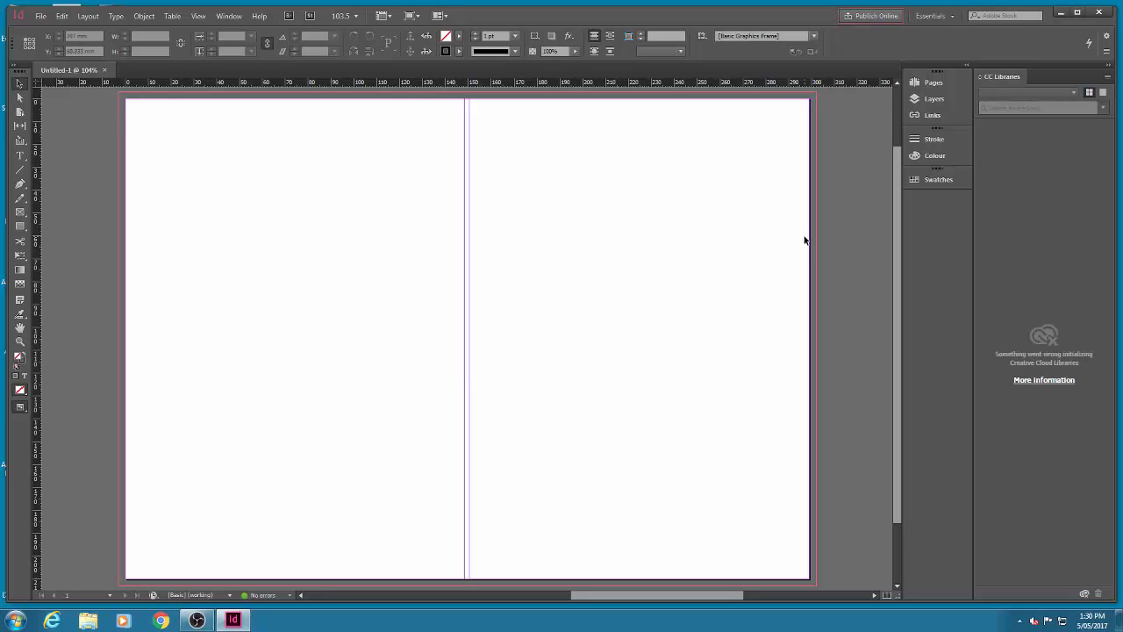